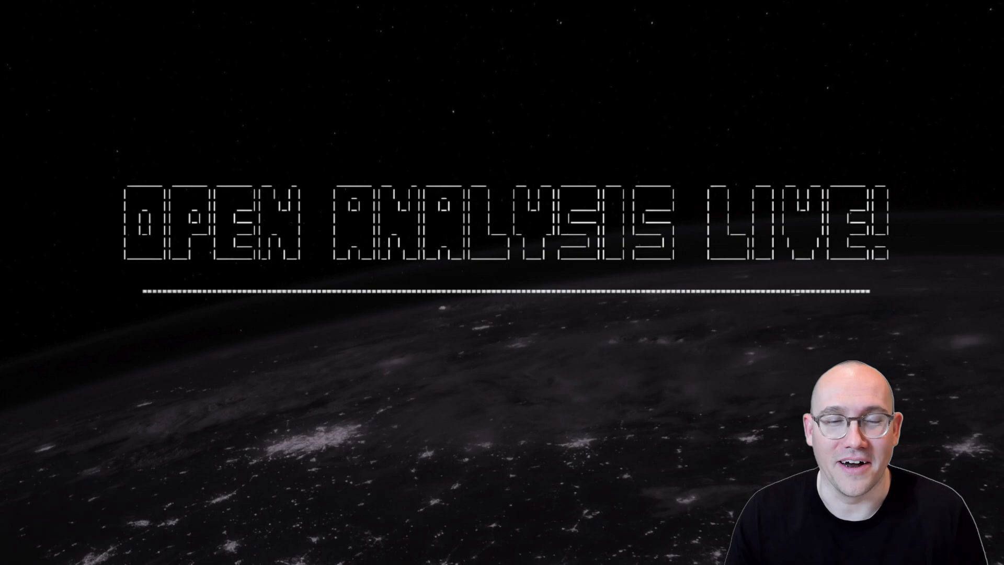
# Step: Attempt Stop-Process -Name "ekrn" in the ISE console and get Access is denied
pyautogui.click(397, 554)
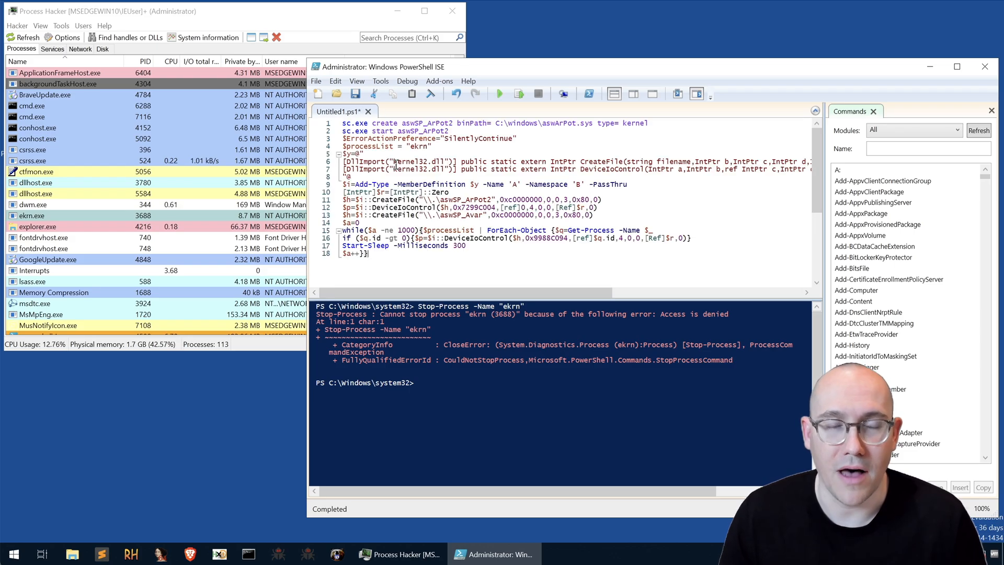
pyautogui.click(497, 93)
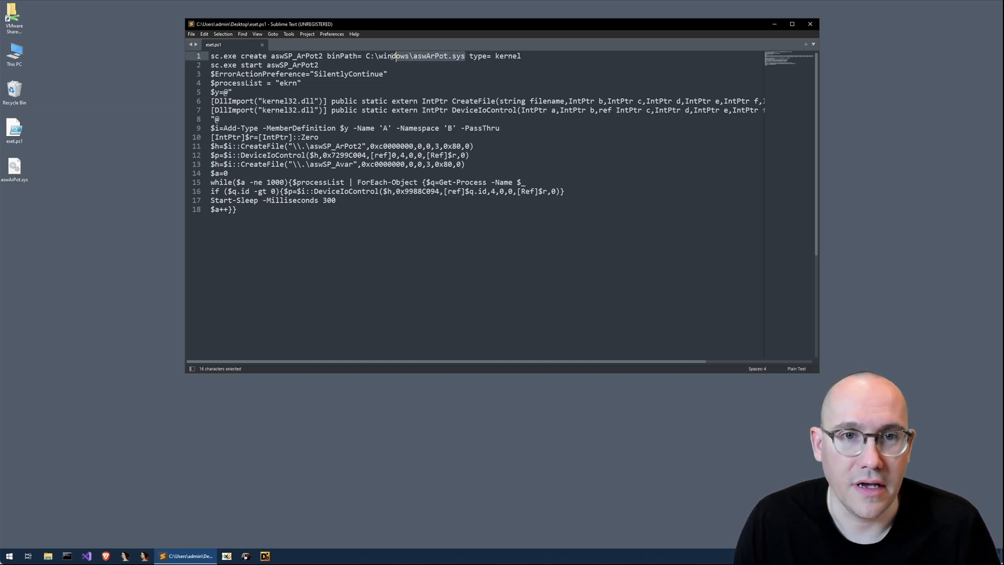
pyautogui.click(405, 55)
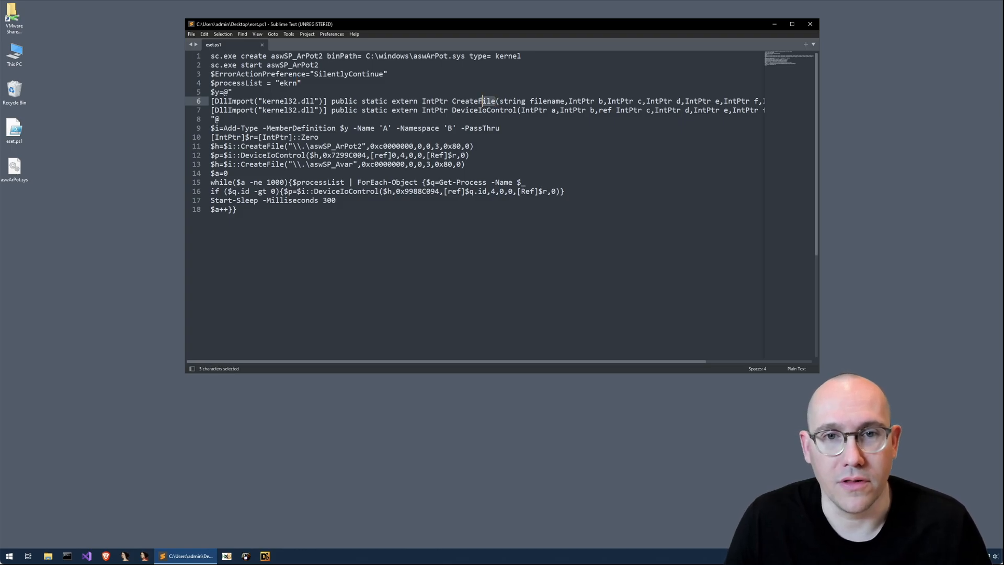
pyautogui.doubleClick(472, 100)
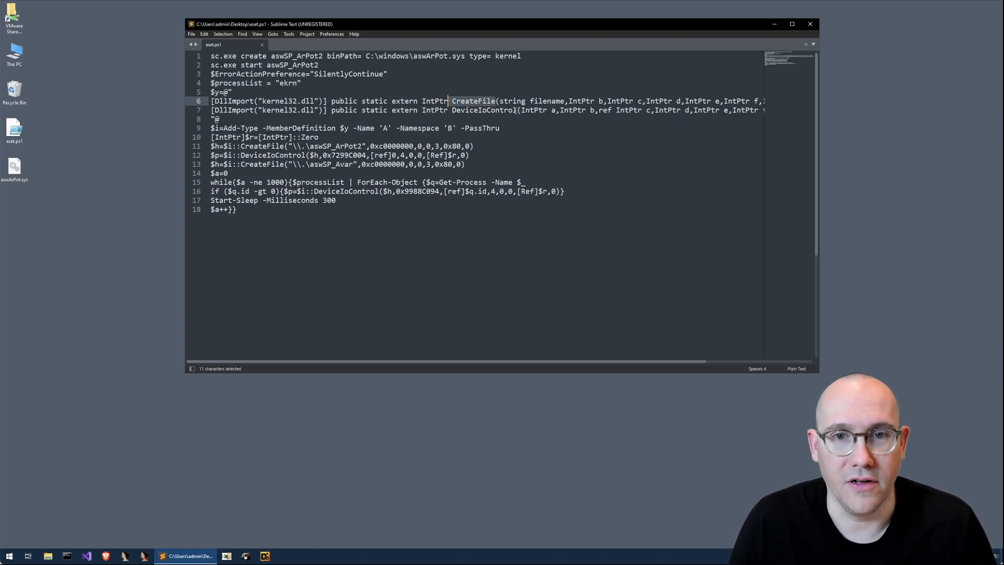
pyautogui.doubleClick(484, 110)
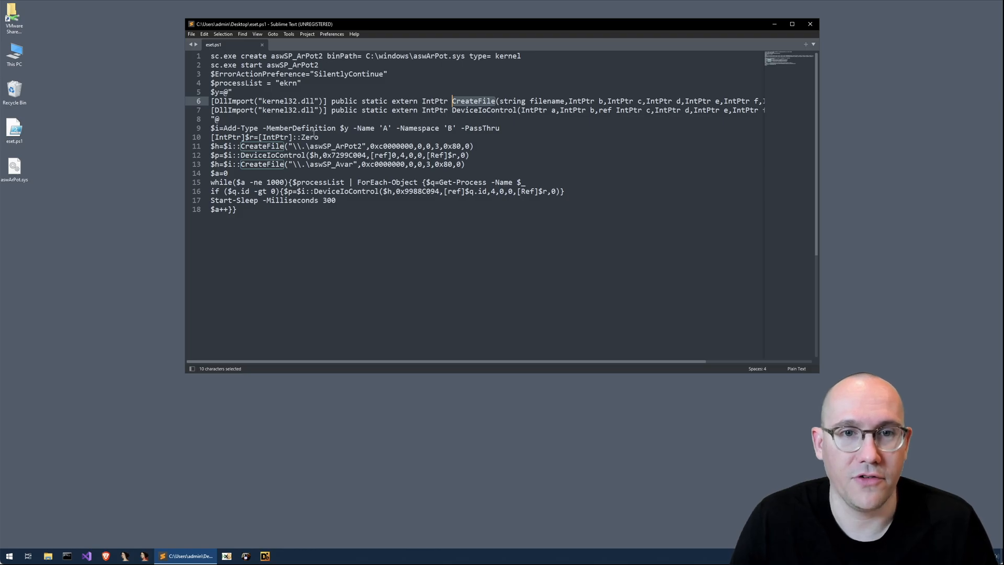
pyautogui.click(327, 128)
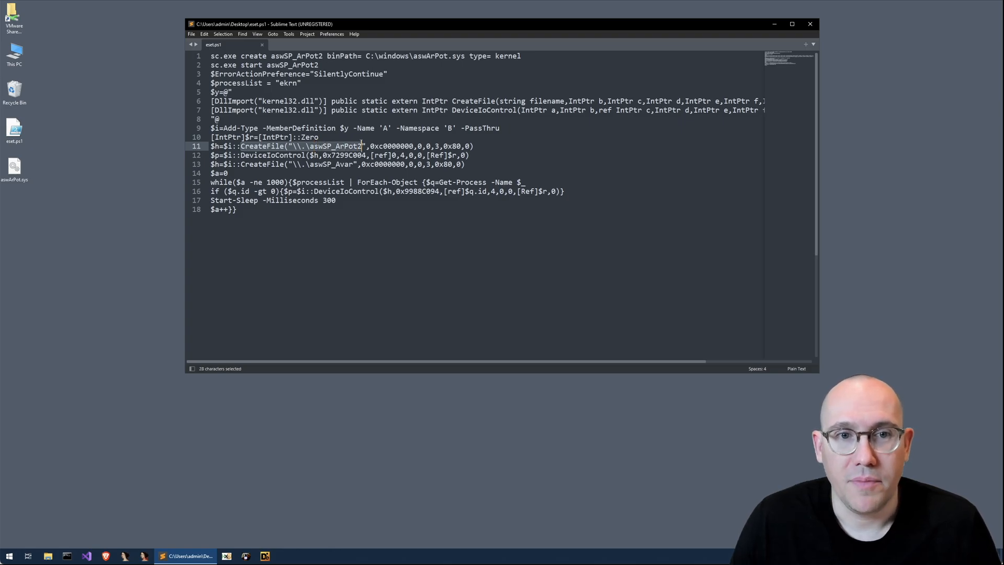
pyautogui.click(353, 146)
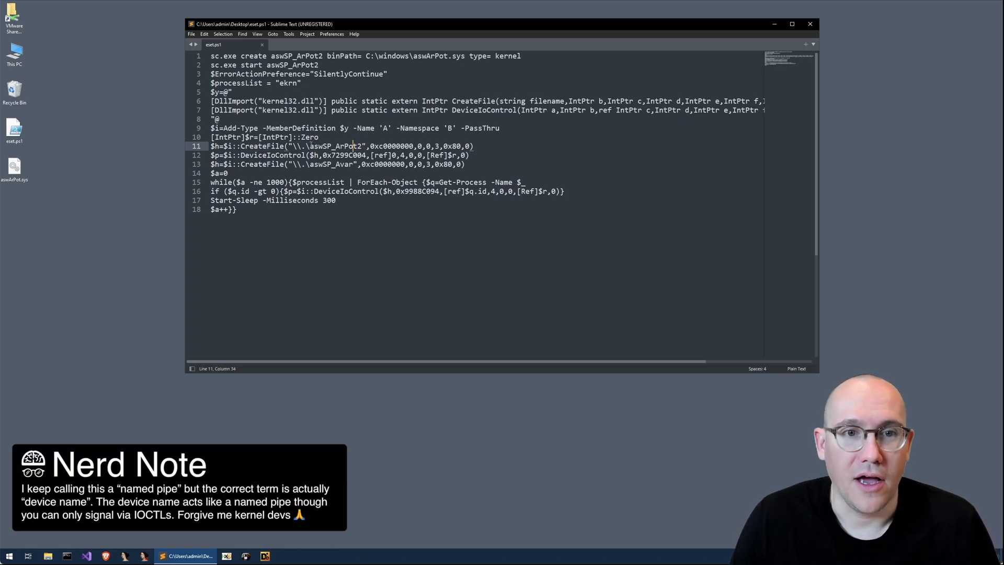
pyautogui.doubleClick(333, 145)
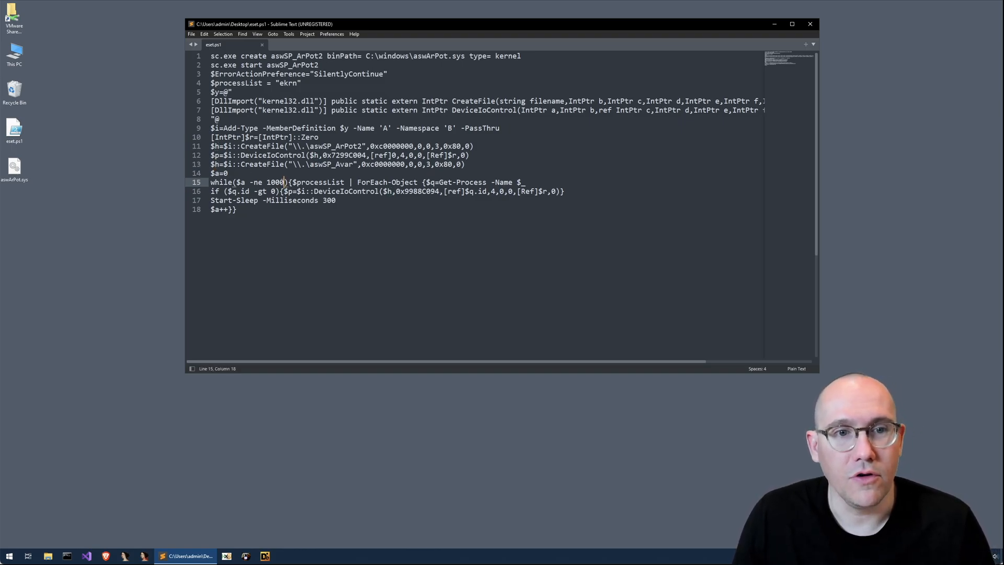
pyautogui.moveTo(238, 182); pyautogui.dragTo(286, 182)
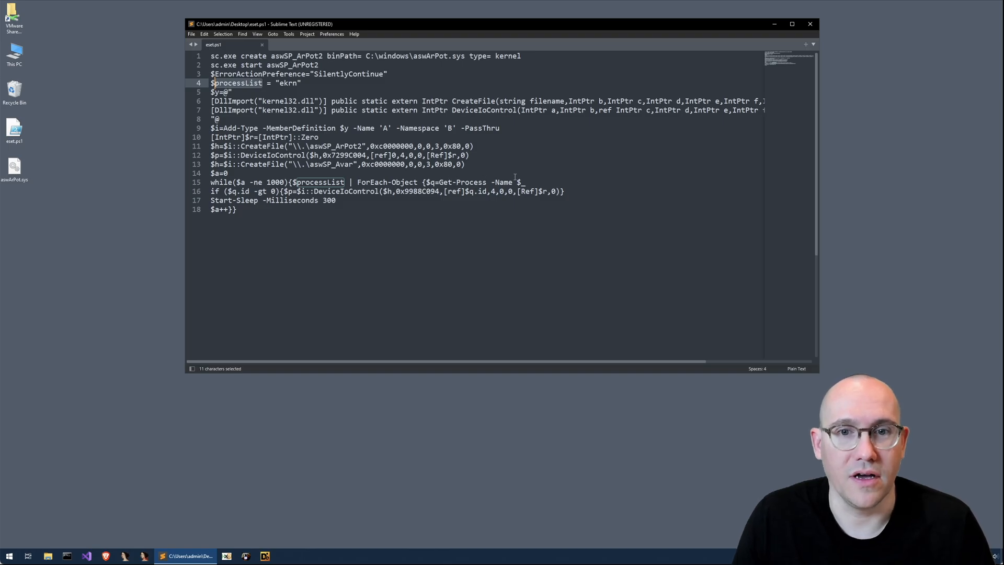
pyautogui.moveTo(256, 84)
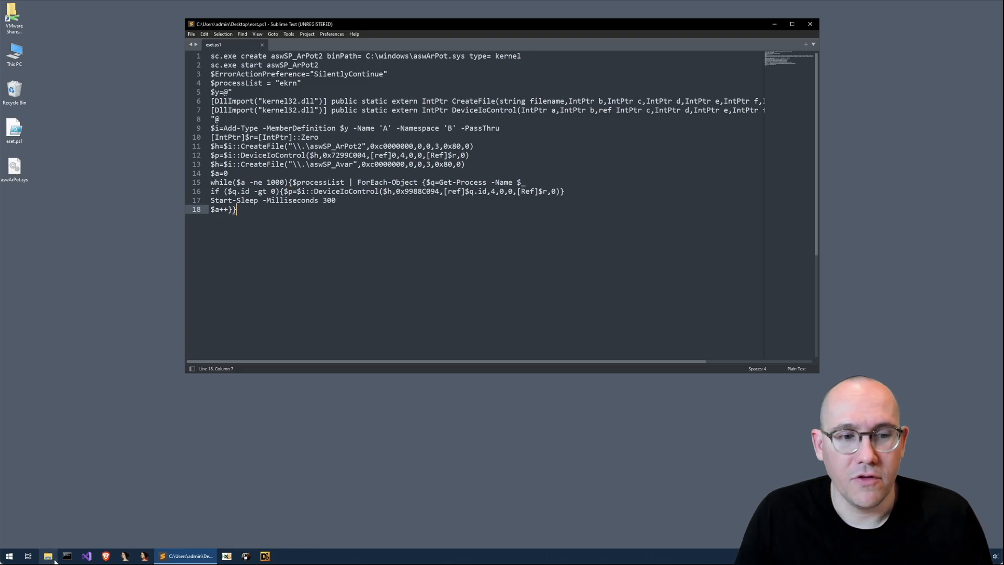
# Step: Run sigcheck -a Desktop\aswArPot.sys and highlight the valid Avast Software signature
pyautogui.click(66, 555)
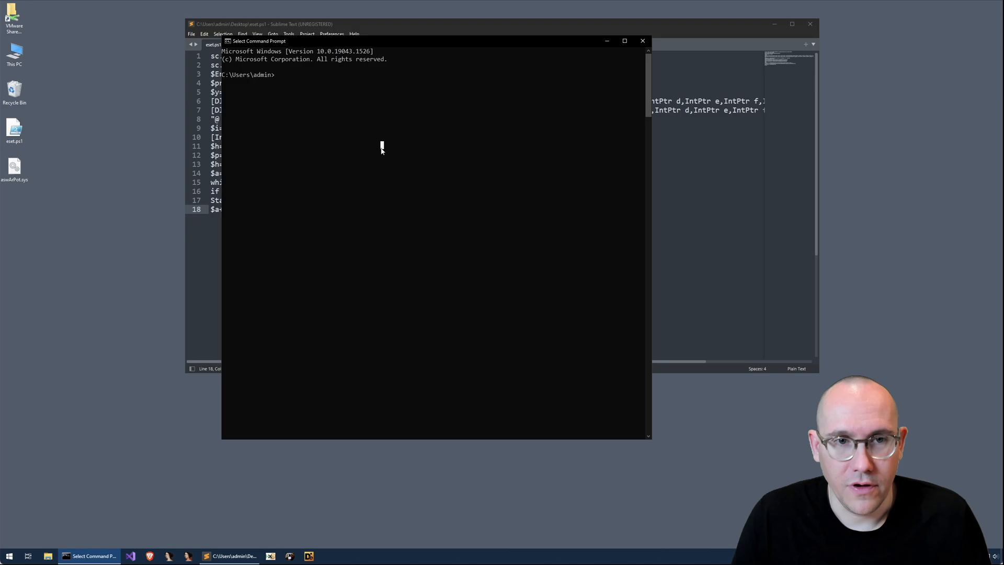
pyautogui.write('sigcheck -a')
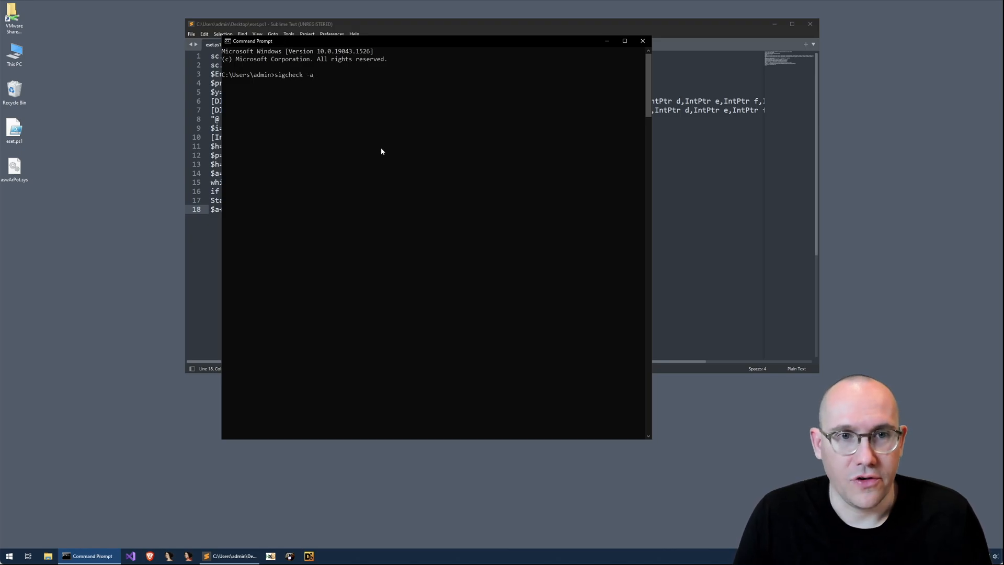
pyautogui.write('Desktop\\aswArPot.sys')
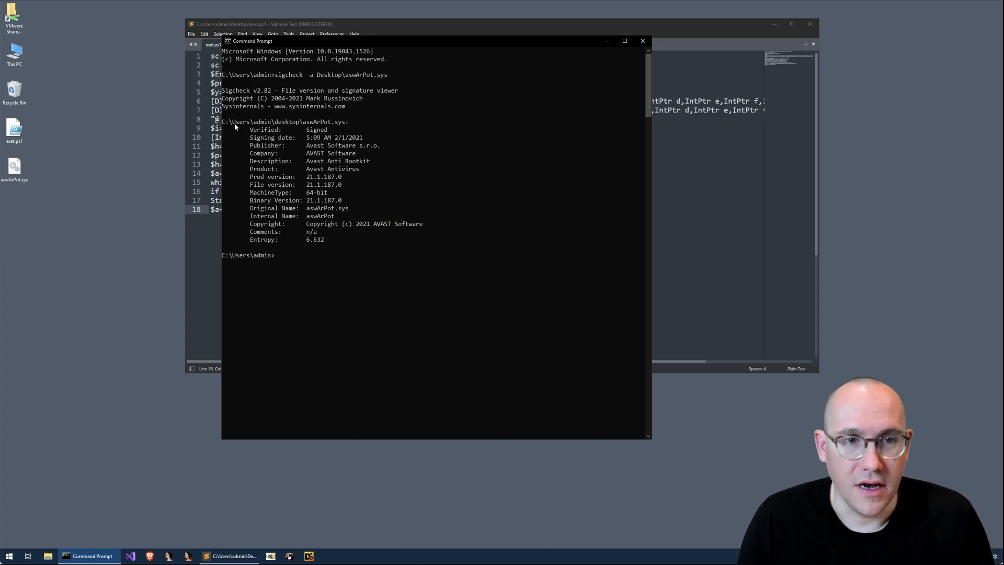
pyautogui.moveTo(332, 144)
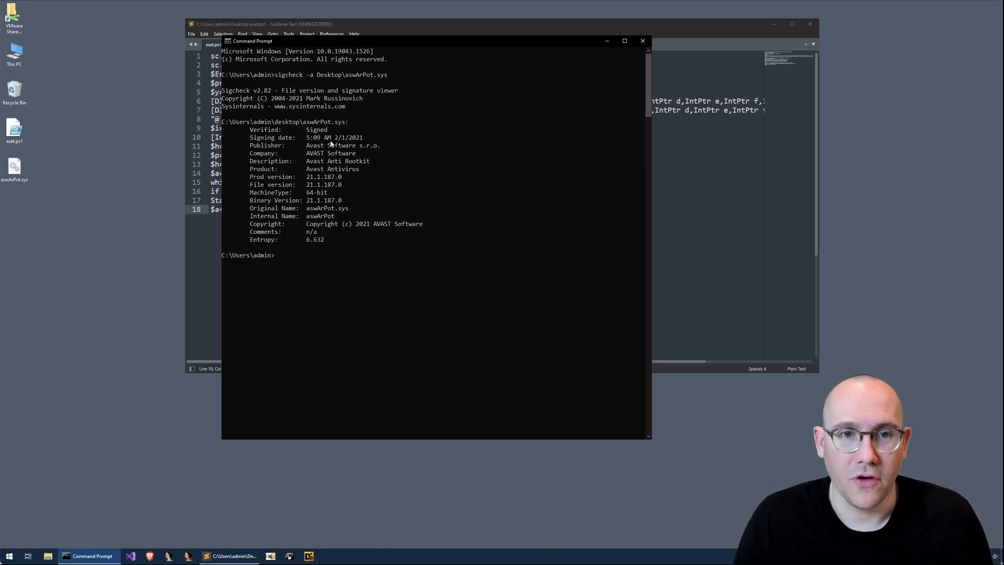
pyautogui.moveTo(306, 137); pyautogui.dragTo(363, 137)
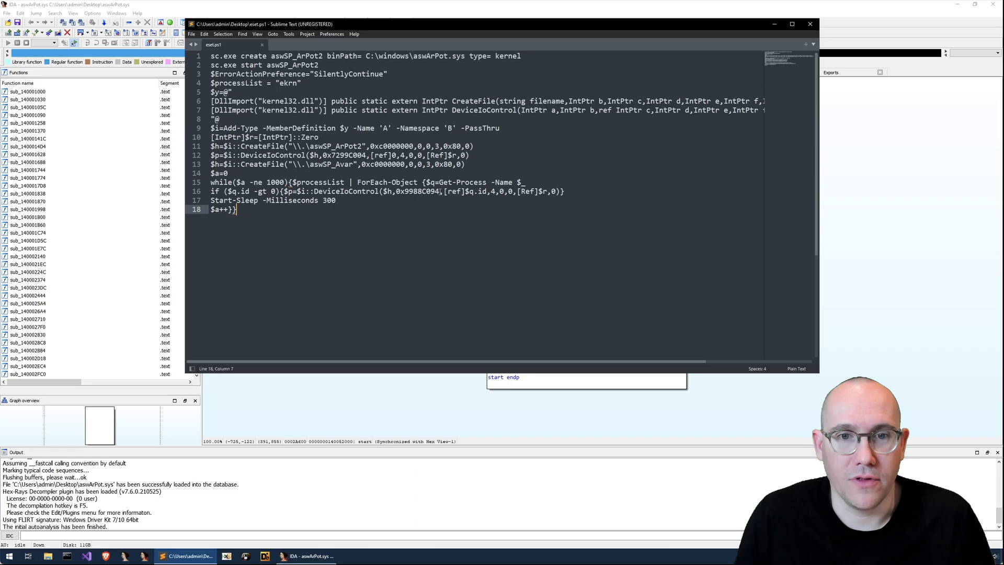
# Step: Search the driver in IDA for all immediate occurrences of 0x9988C094 copied from the script
pyautogui.doubleClick(417, 190)
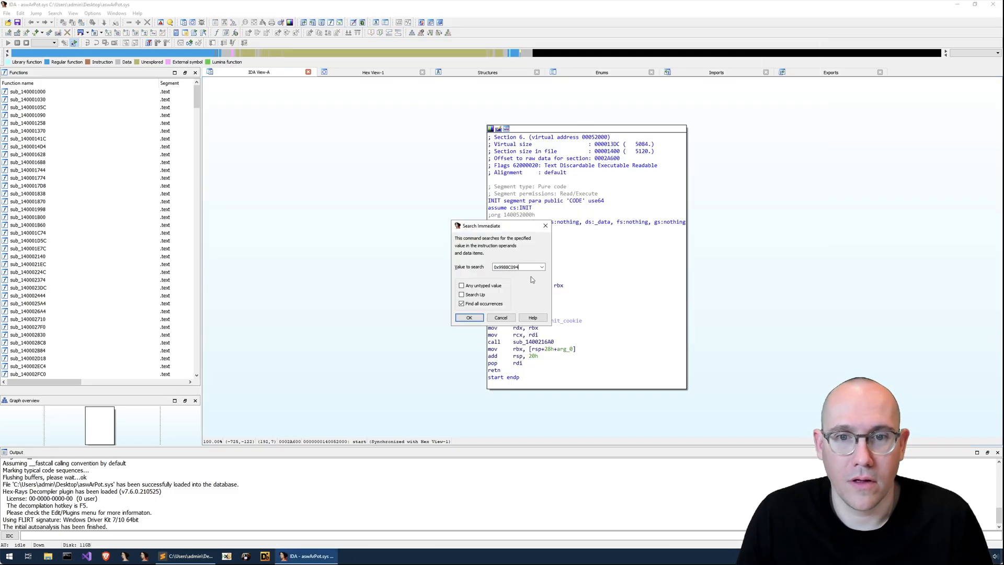
pyautogui.click(468, 318)
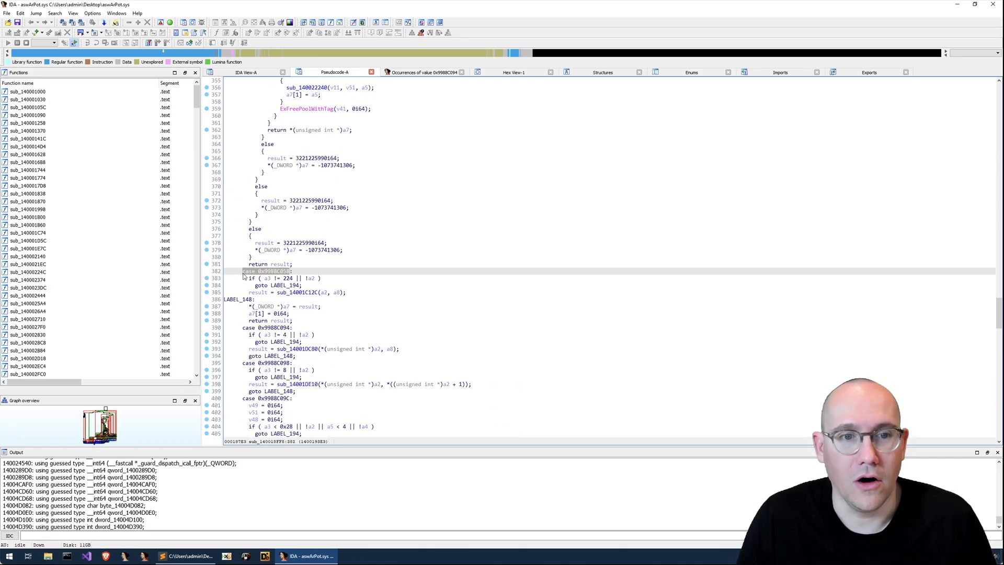
# Step: Scroll the decompiled dispatch handler down to case 0x9988C094 calling sub_14001DC80
pyautogui.scroll(-3)
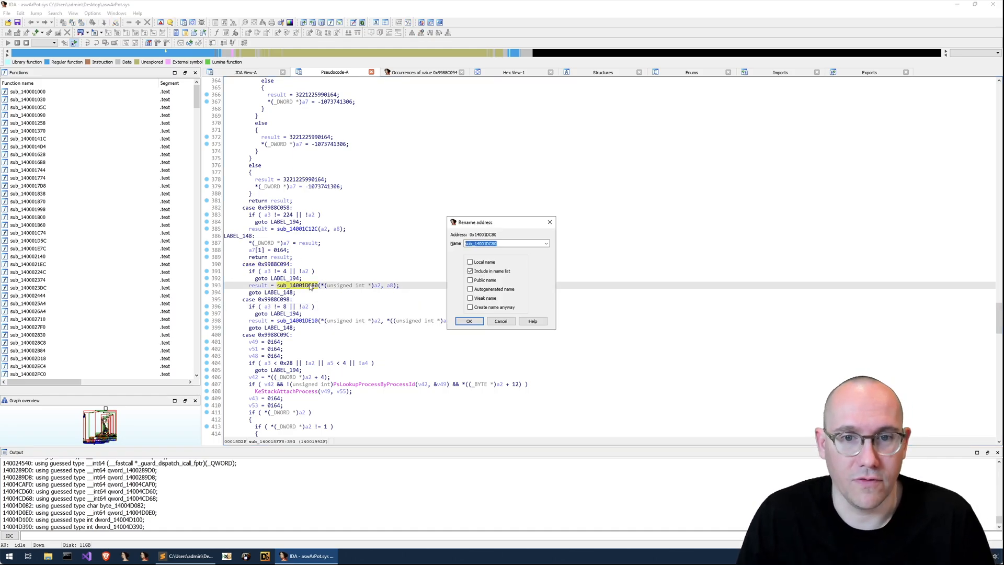
# Step: Rename sub_14001DC80 to ioctl_9988C094 and confirm the new name
pyautogui.write('ioctl_9988c094')
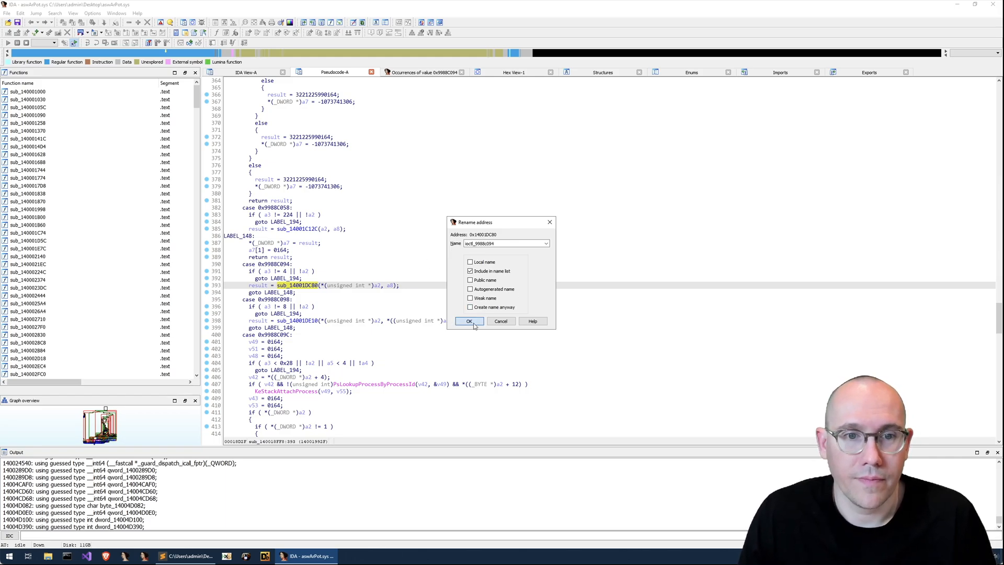
pyautogui.click(469, 321)
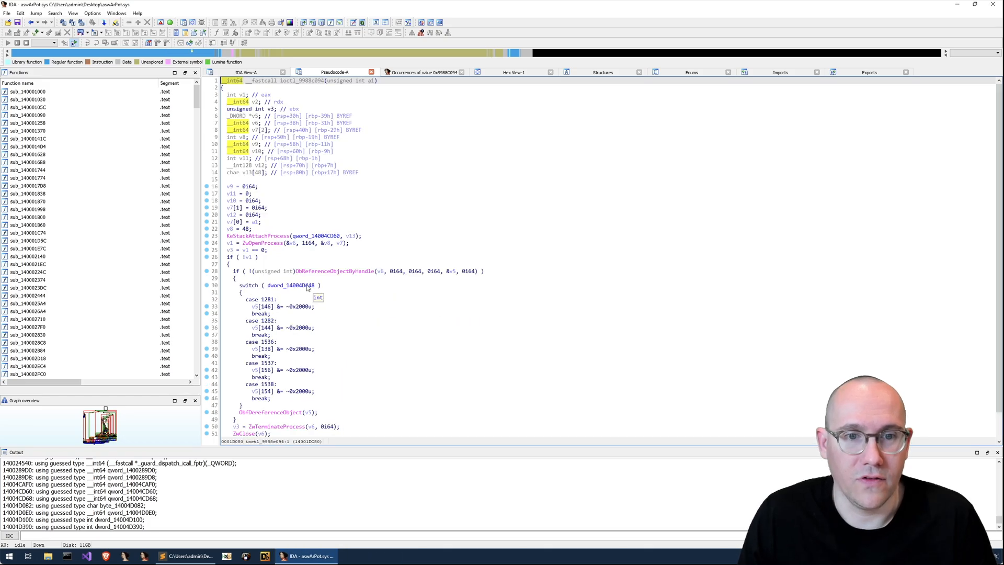
pyautogui.moveTo(370, 81)
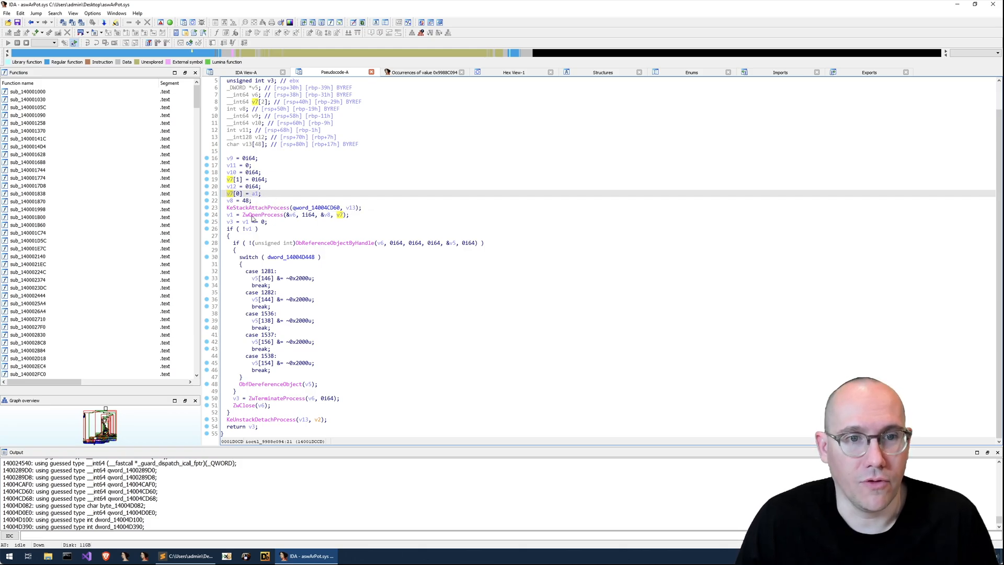
pyautogui.moveTo(253, 213)
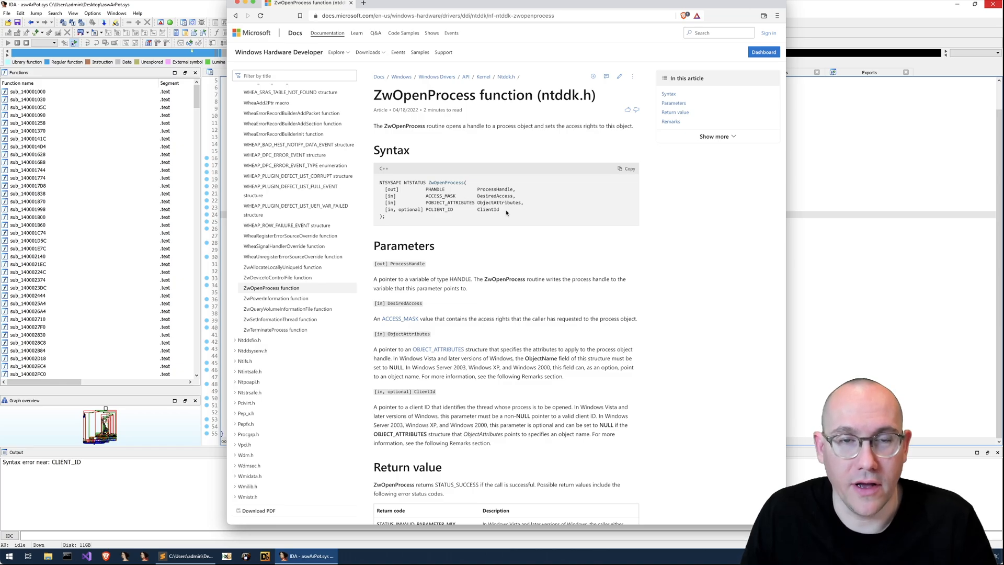
pyautogui.moveTo(515, 113)
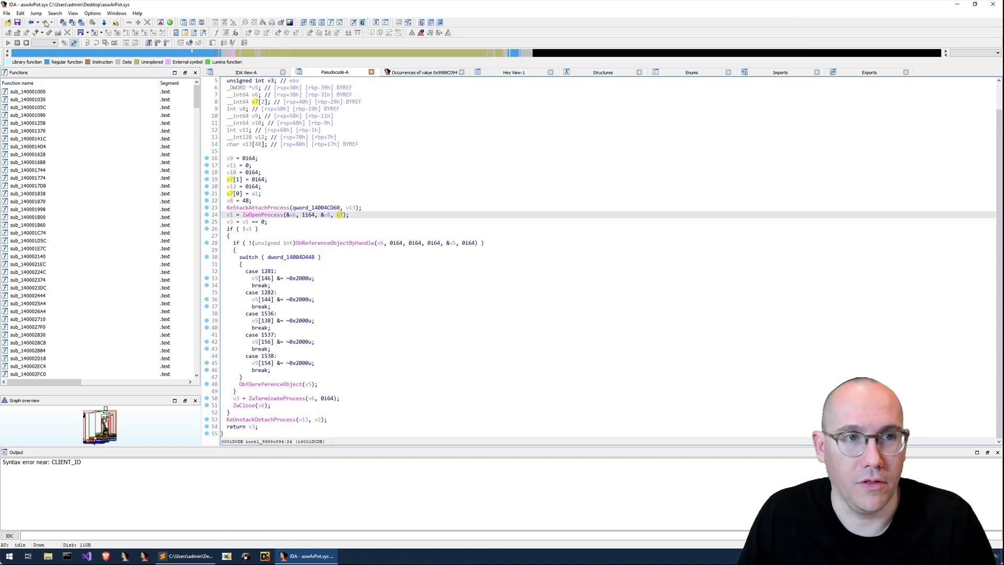
# Step: Declare typedef struct _CLIENT_ID with DWORD PID and ThreadId fields in Local Types
pyautogui.click(74, 12)
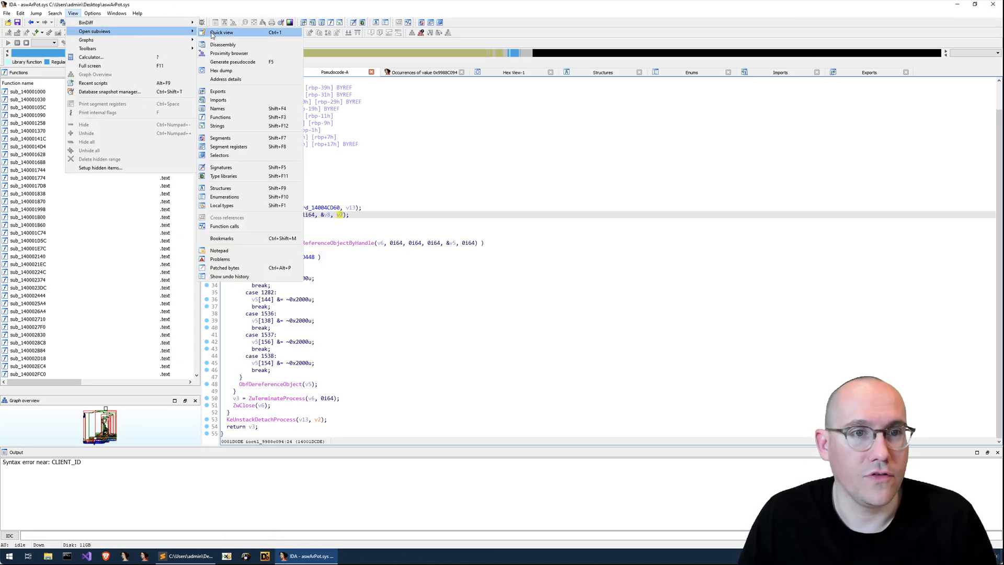
pyautogui.click(222, 206)
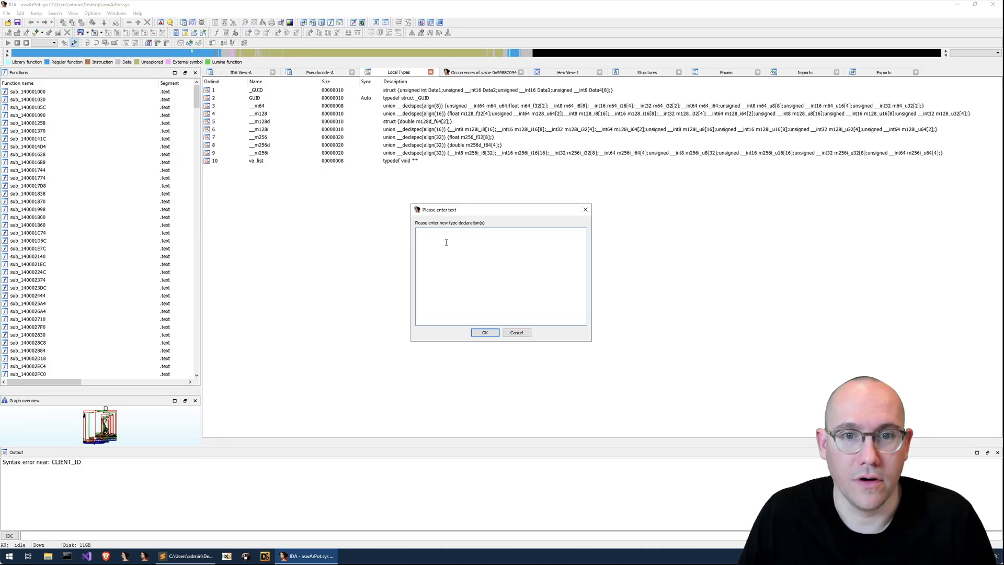
pyautogui.write('typedef struct _CLIENT_ID')
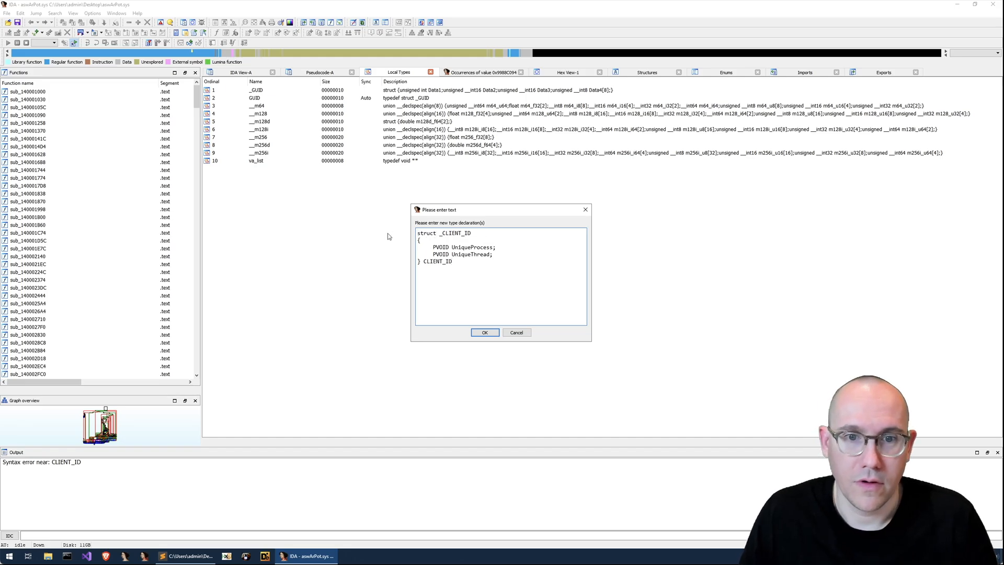
pyautogui.doubleClick(437, 261)
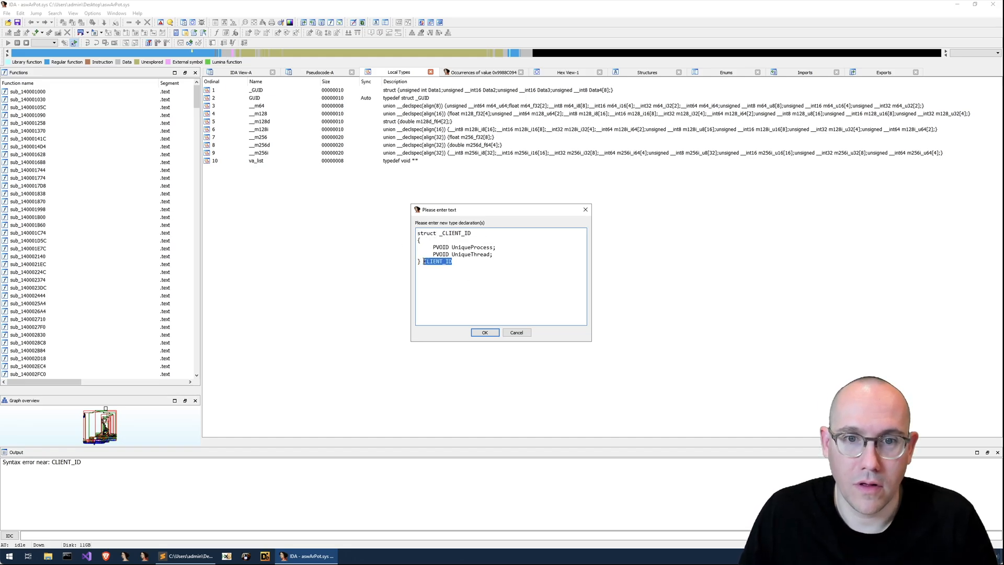
# Step: Submit the declaration, dismiss the bad-declaration warning, and confirm the fixed CLIENT_ID struct
pyautogui.click(484, 332)
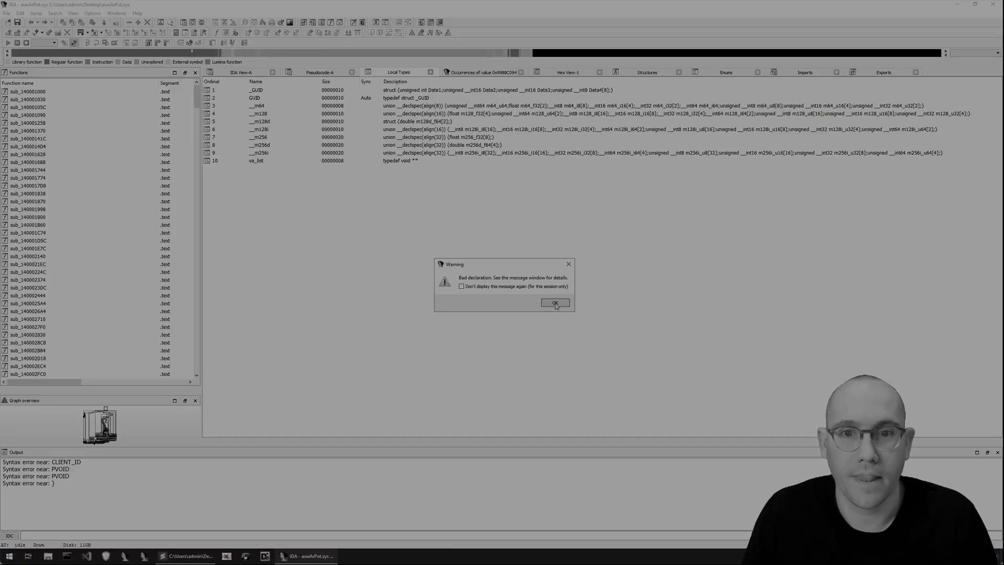
pyautogui.click(554, 302)
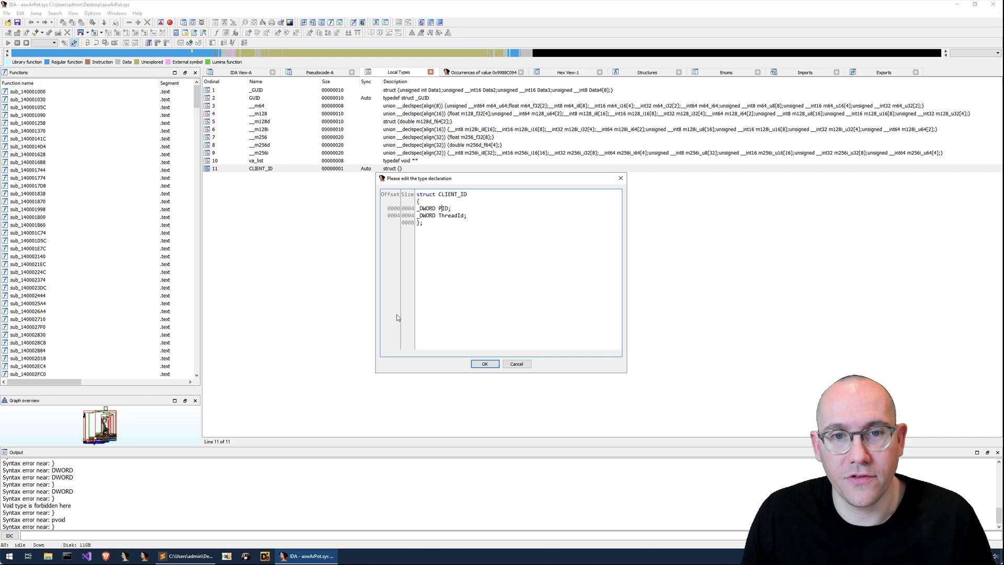
pyautogui.moveTo(418, 369)
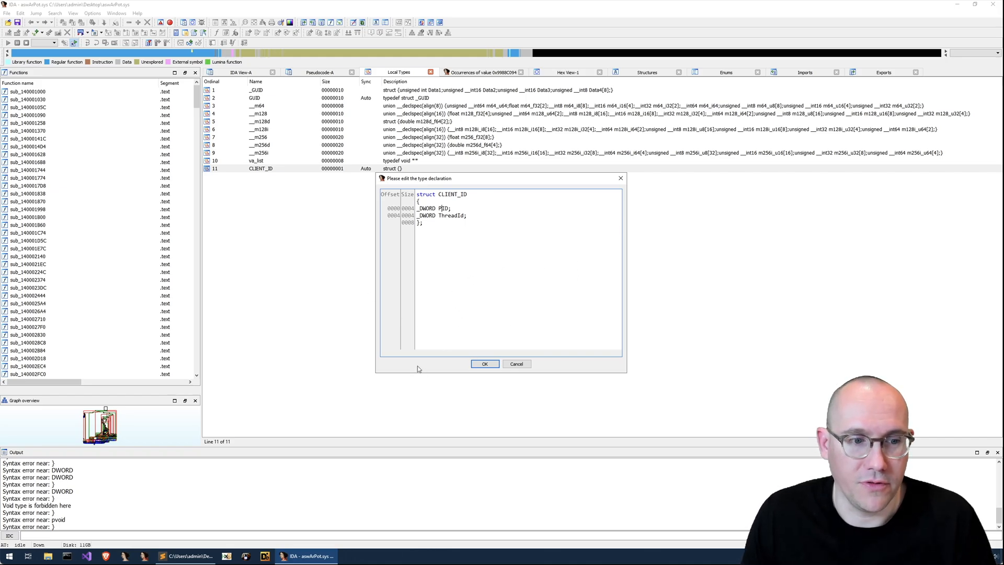
pyautogui.click(485, 364)
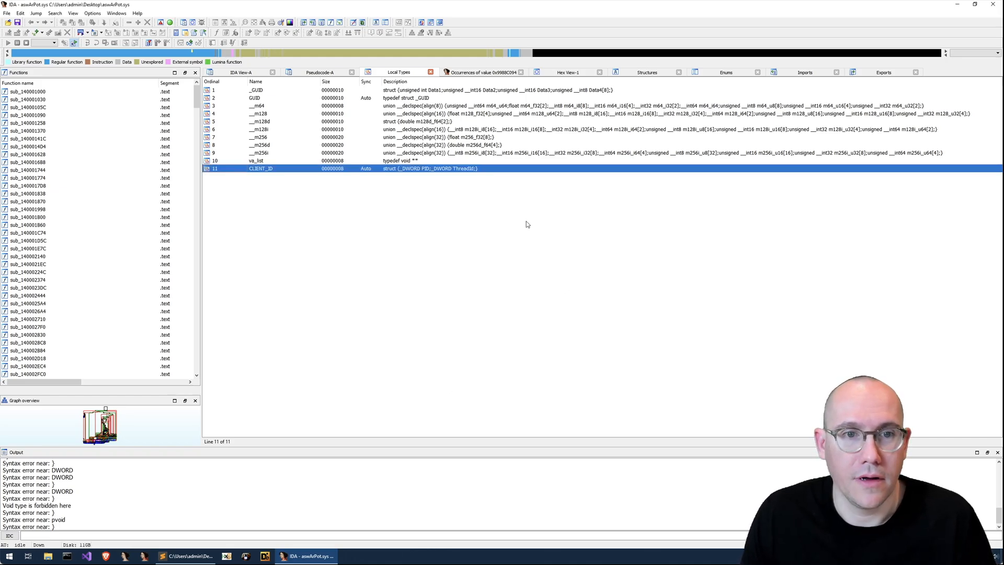
# Step: Type the client-id variable as CLIENT_ID var_client_id and rename the handle var_proc_hnd1
pyautogui.click(320, 73)
pyautogui.write('CLIENT')
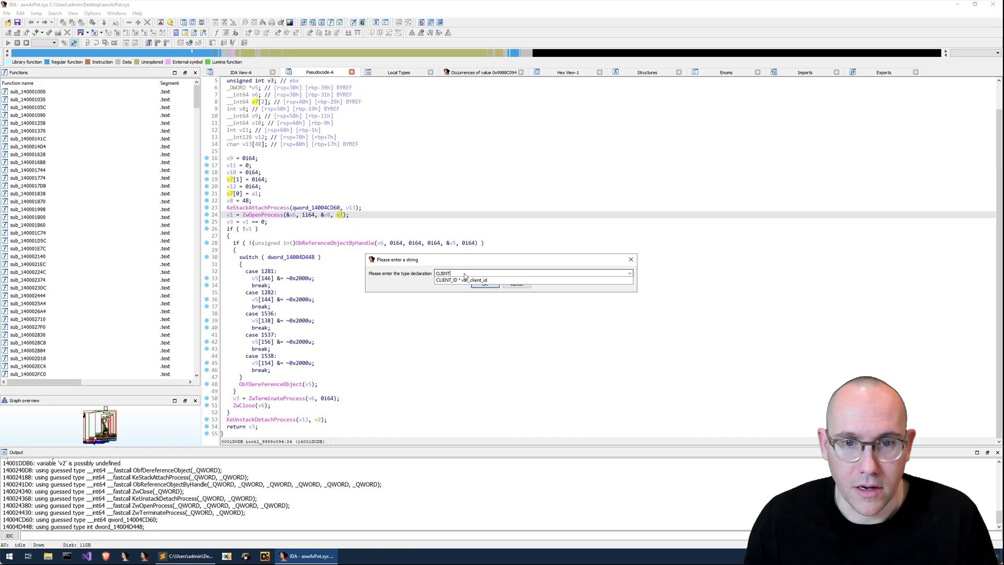
pyautogui.click(484, 284)
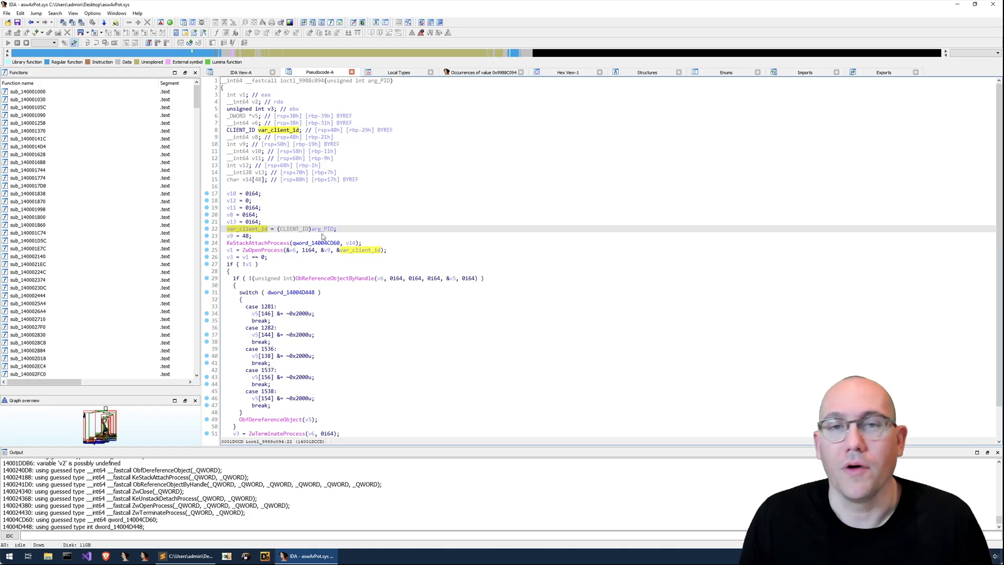
pyautogui.moveTo(299, 265)
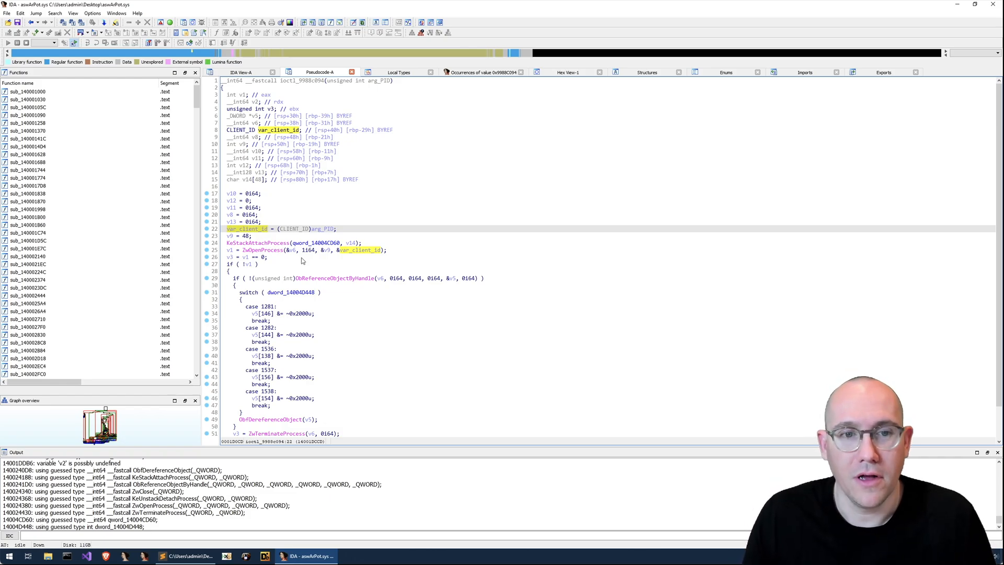
pyautogui.moveTo(236, 255)
pyautogui.write('var_proc_hnd')
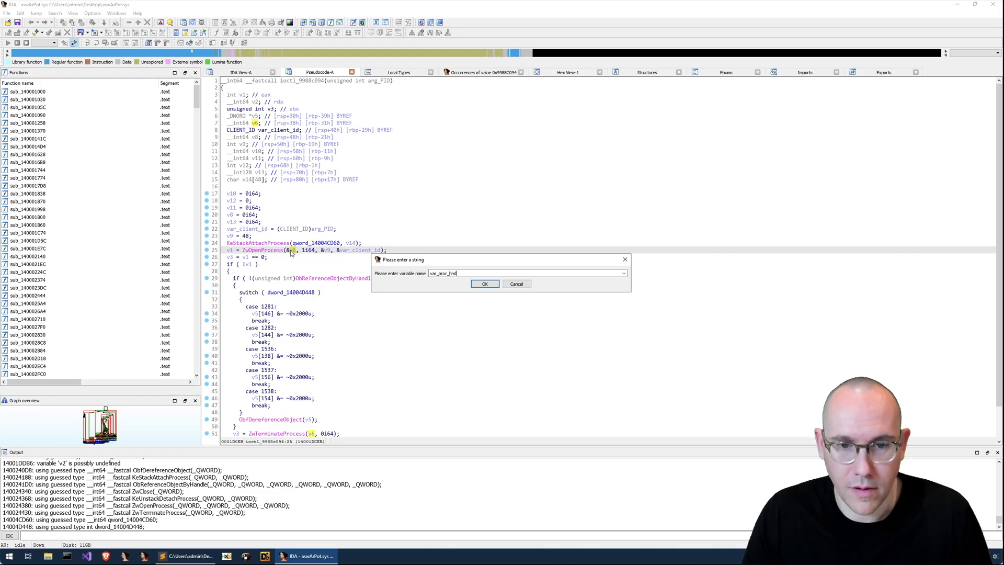
pyautogui.click(484, 284)
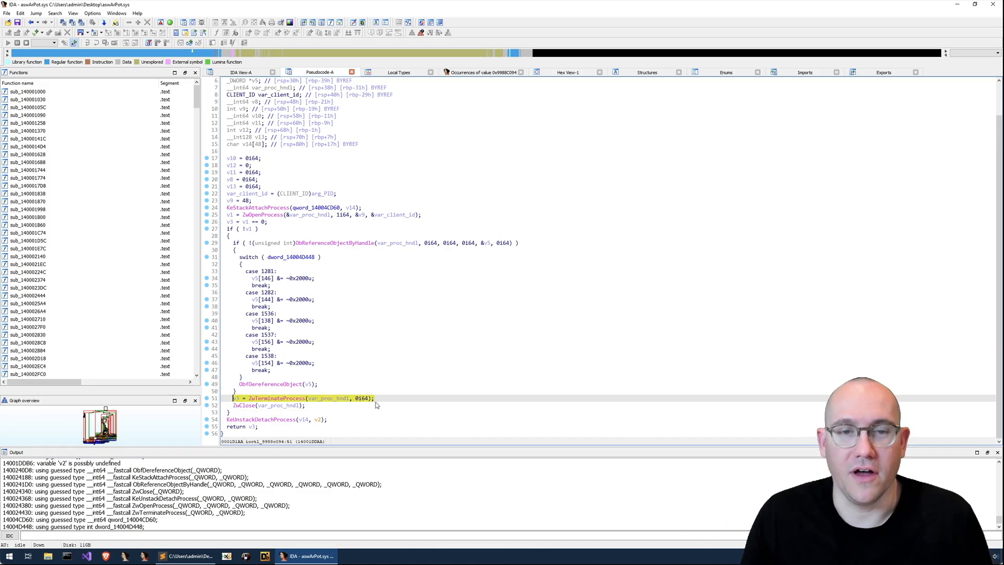
pyautogui.moveTo(396, 282)
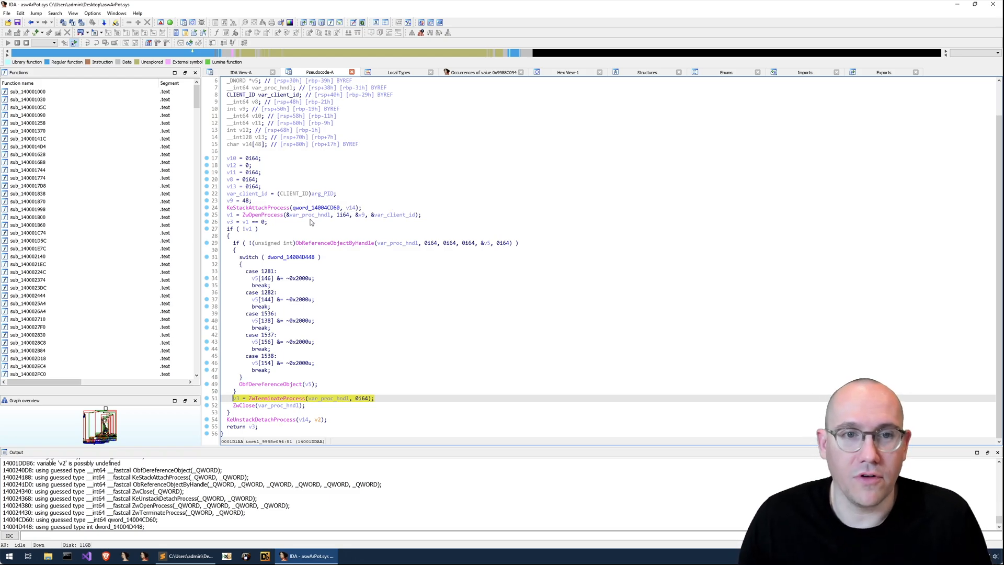
pyautogui.moveTo(233, 271)
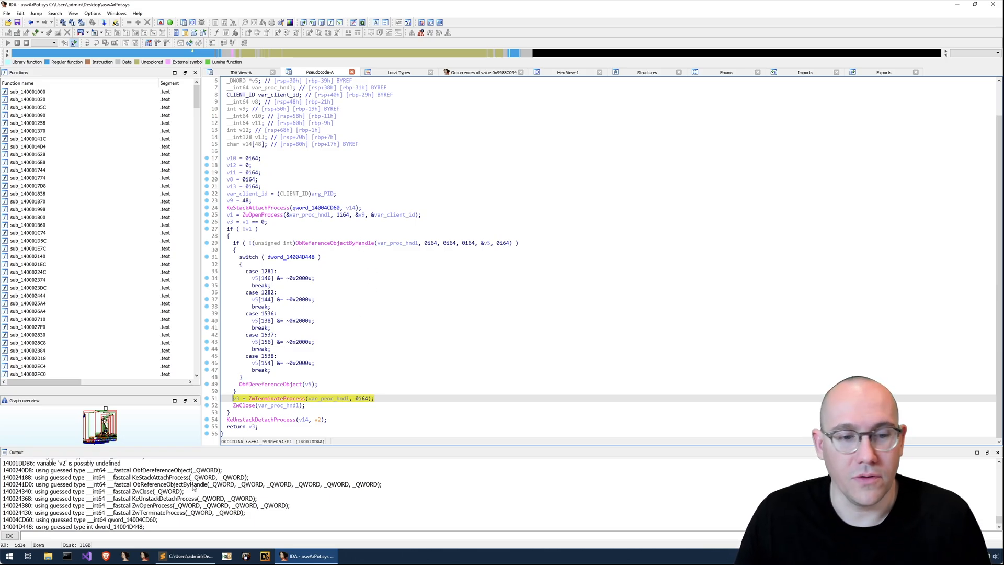
# Step: Jump back to the dispatch switch where case 0x9988C094 calls ioctl_9988c094
pyautogui.click(186, 555)
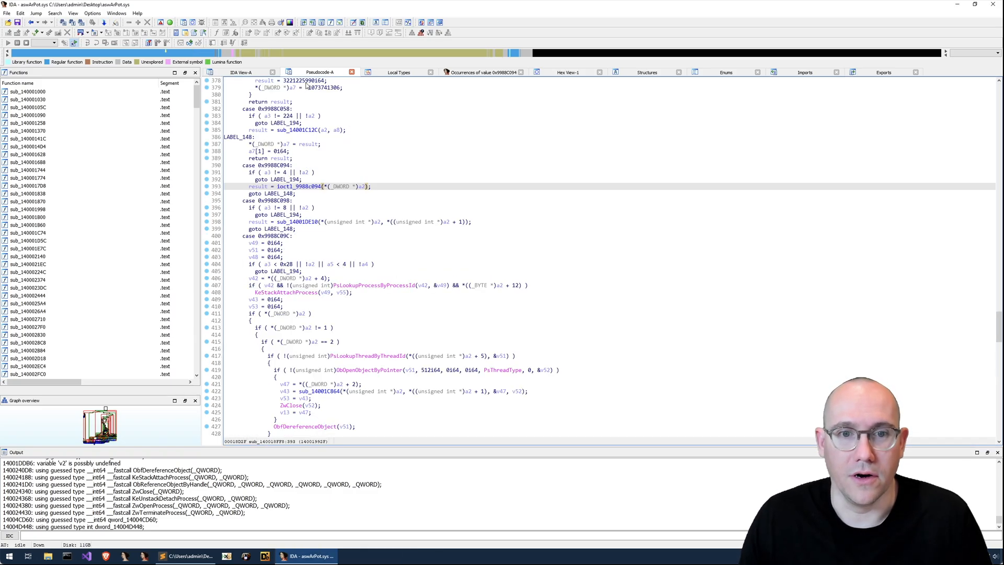
pyautogui.click(275, 172)
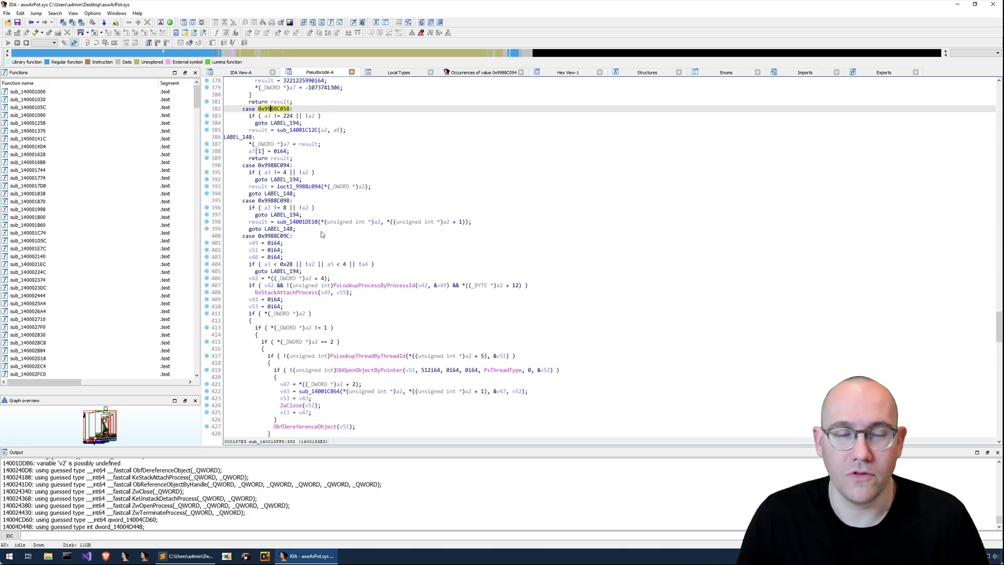
pyautogui.moveTo(264, 186)
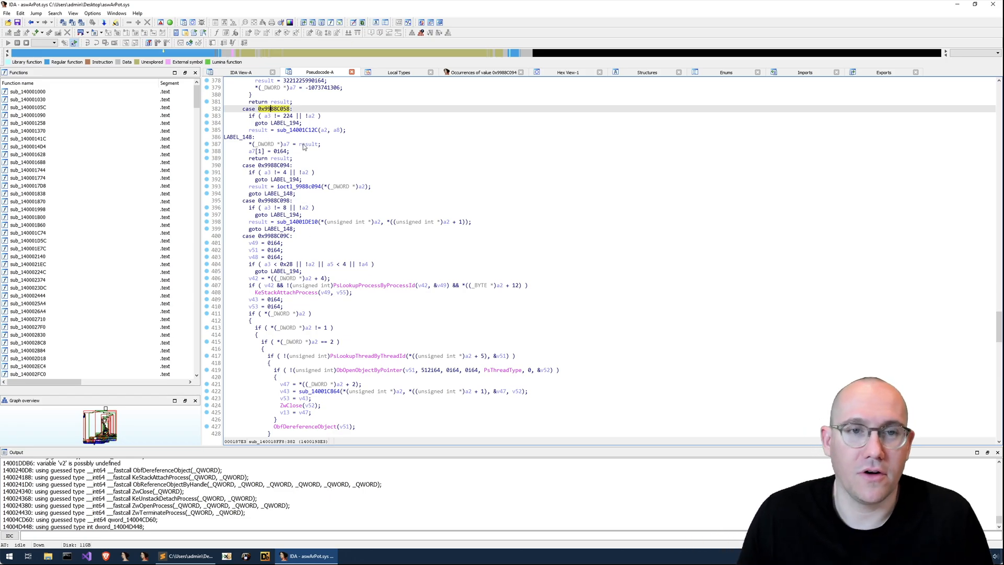
pyautogui.moveTo(326, 111)
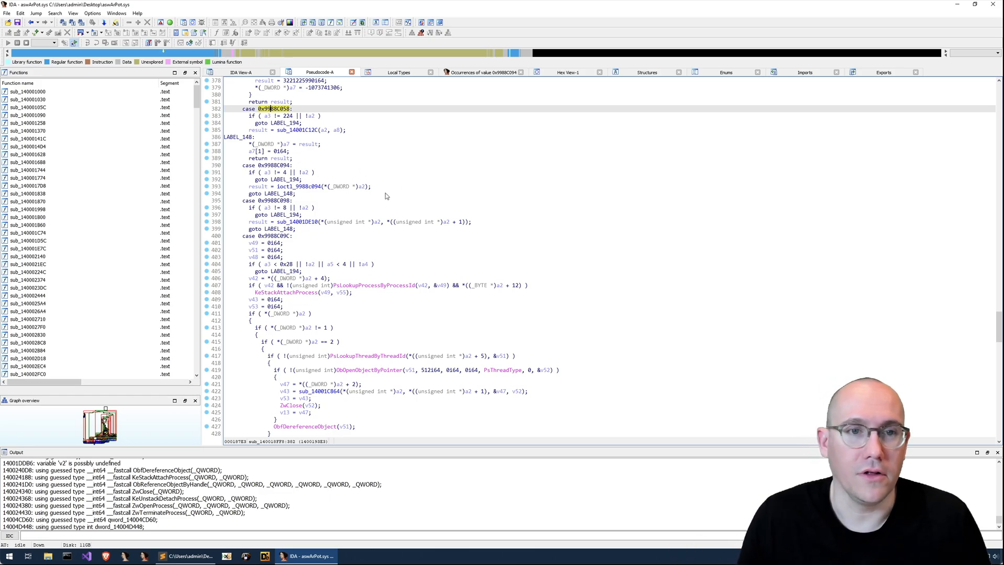
pyautogui.moveTo(343, 303)
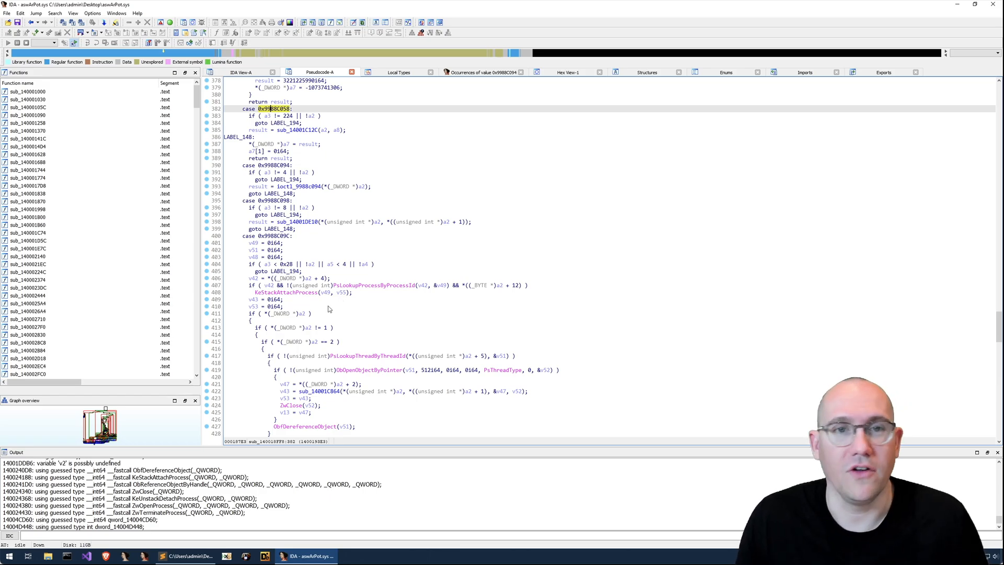
pyautogui.moveTo(304, 263)
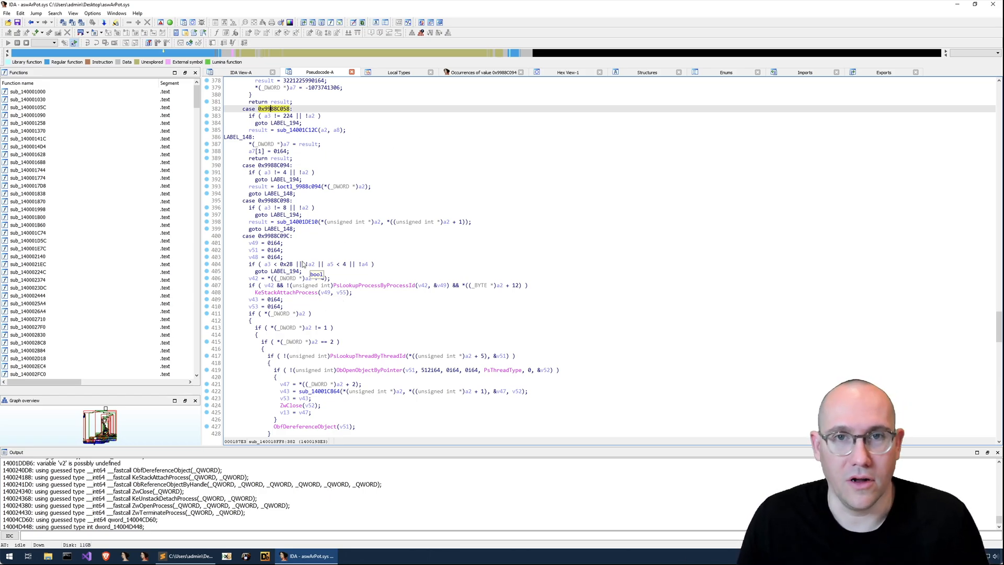